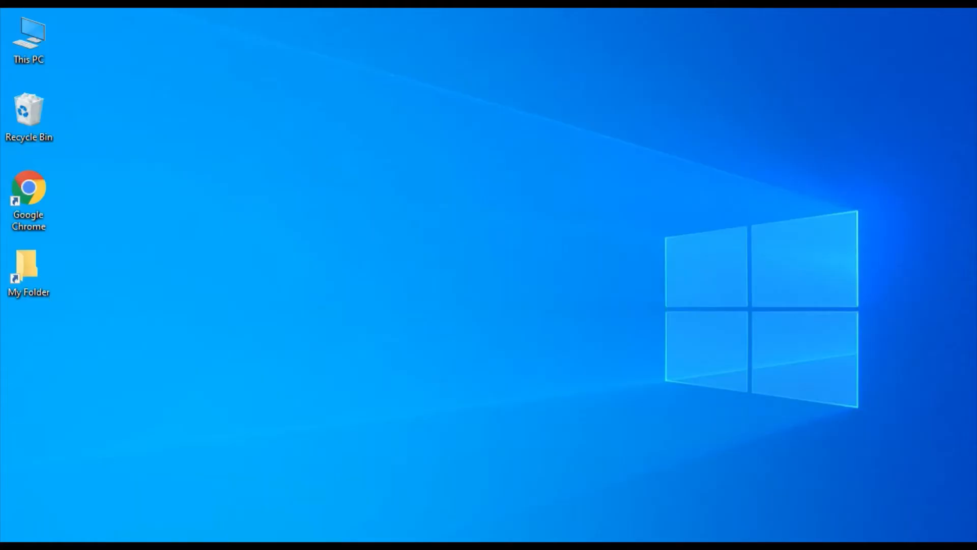
{"action": "mouse_move", "coordinate": [141, 247]}
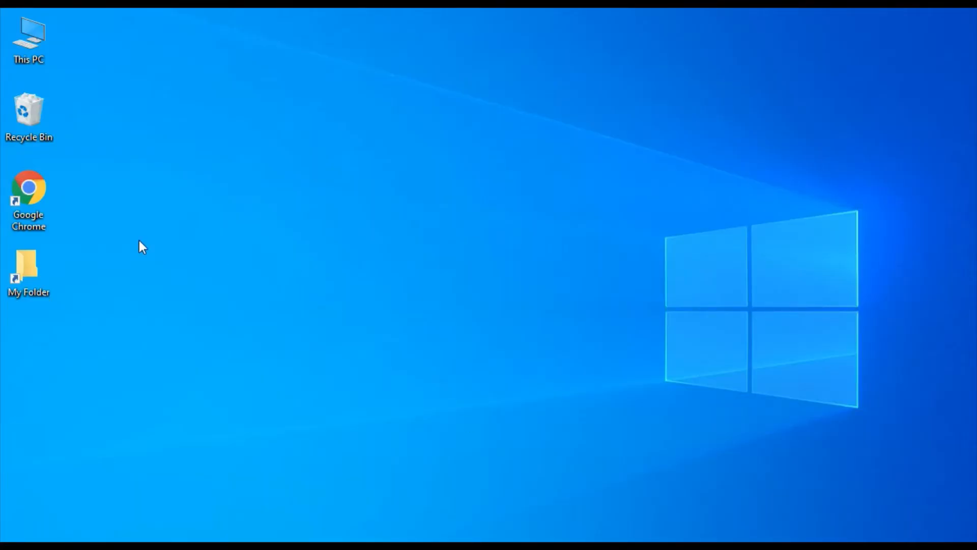
Open a new Chrome Incognito window from the desktop shortcut
{"action": "left_click", "coordinate": [28, 187]}
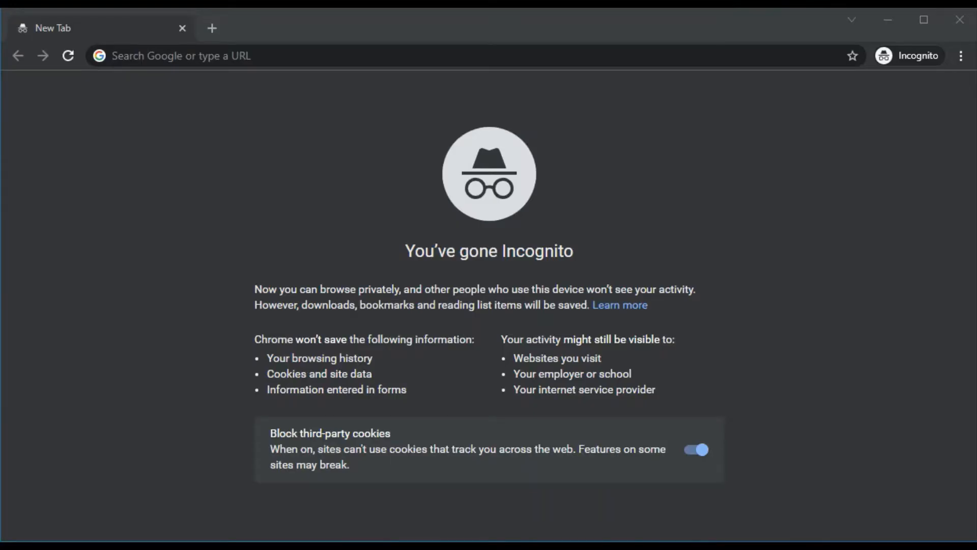
Load support.hp.com in the Incognito tab
{"action": "left_click", "coordinate": [348, 55]}
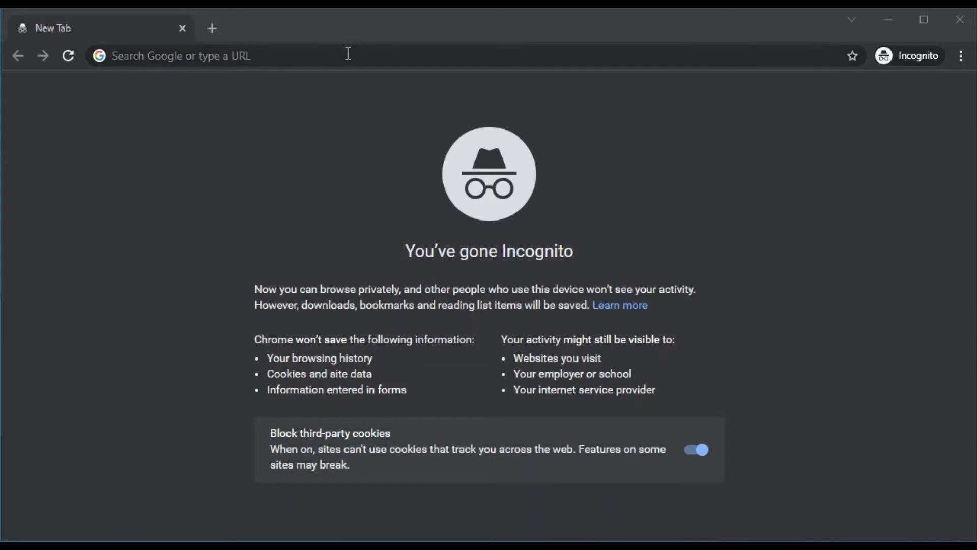
{"action": "type", "text": "support"}
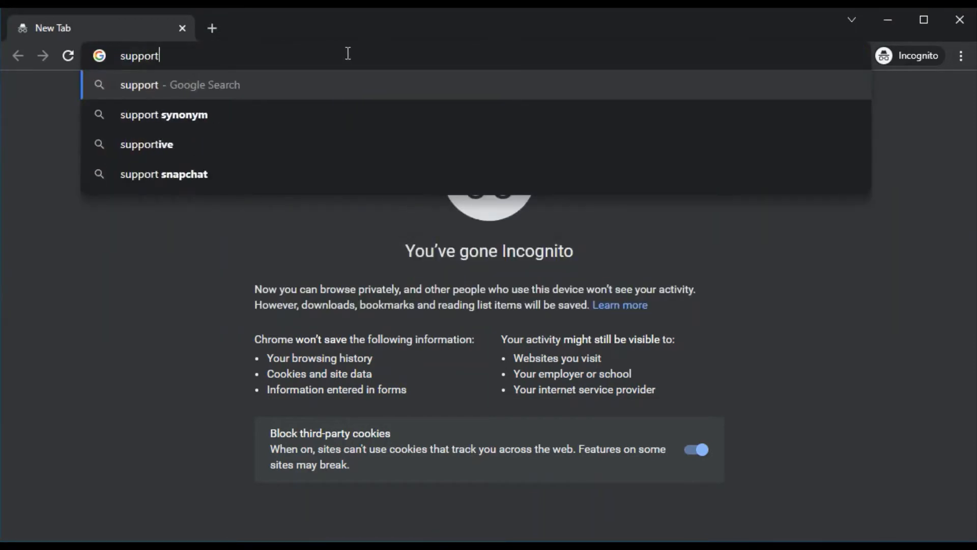
{"action": "type", "text": ".hp.com"}
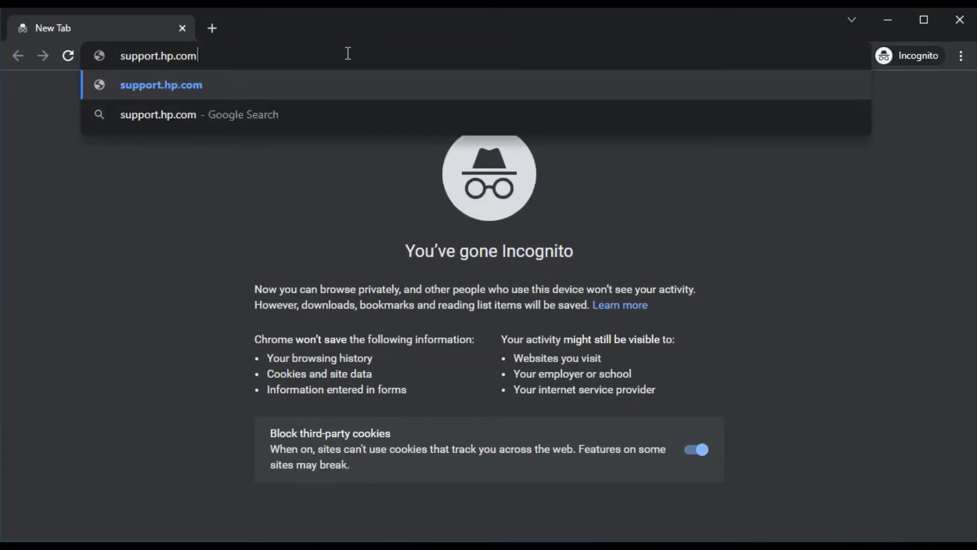
{"action": "key", "text": "Enter"}
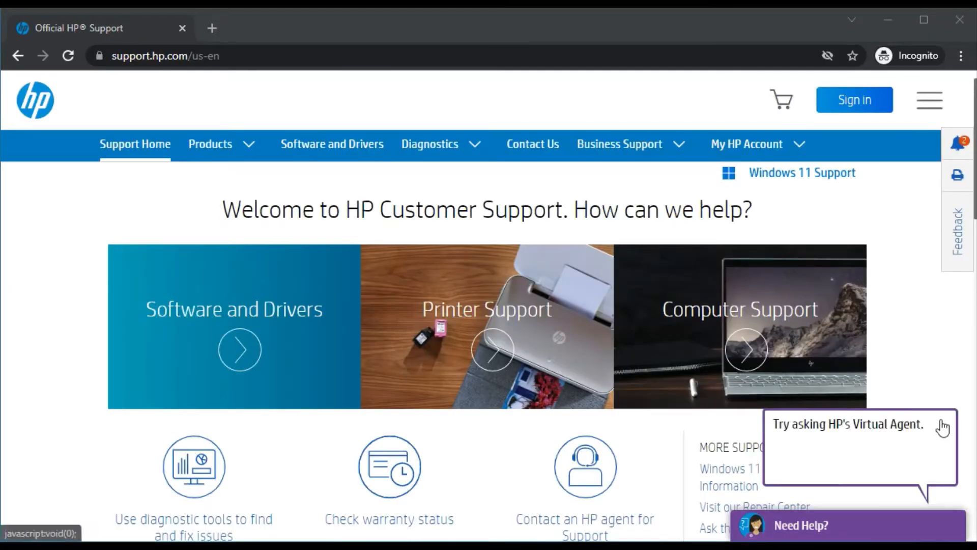
{"action": "mouse_move", "coordinate": [921, 348]}
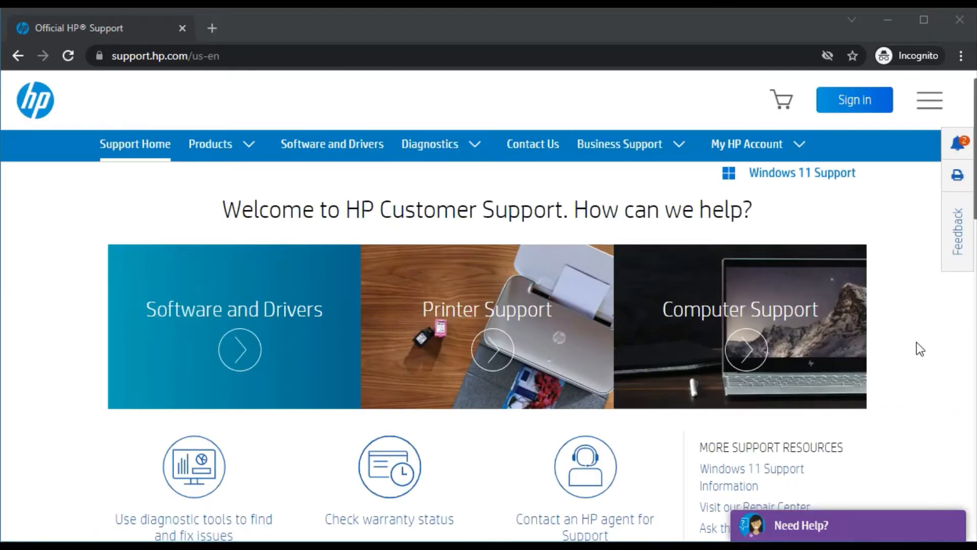
{"action": "mouse_move", "coordinate": [939, 275]}
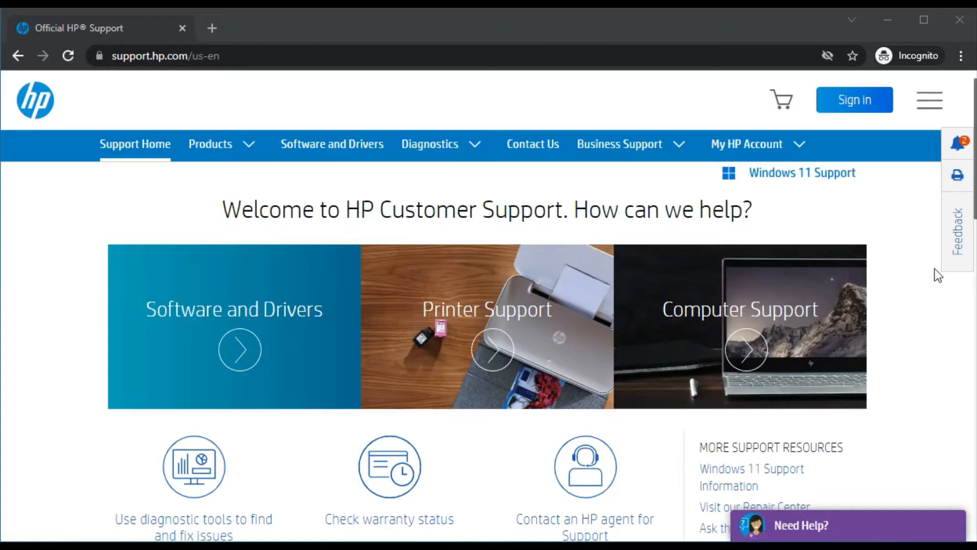
Scroll down the HP Support home page to the 'Identify your product' section
{"action": "scroll", "scroll_direction": "down", "scroll_amount": 3}
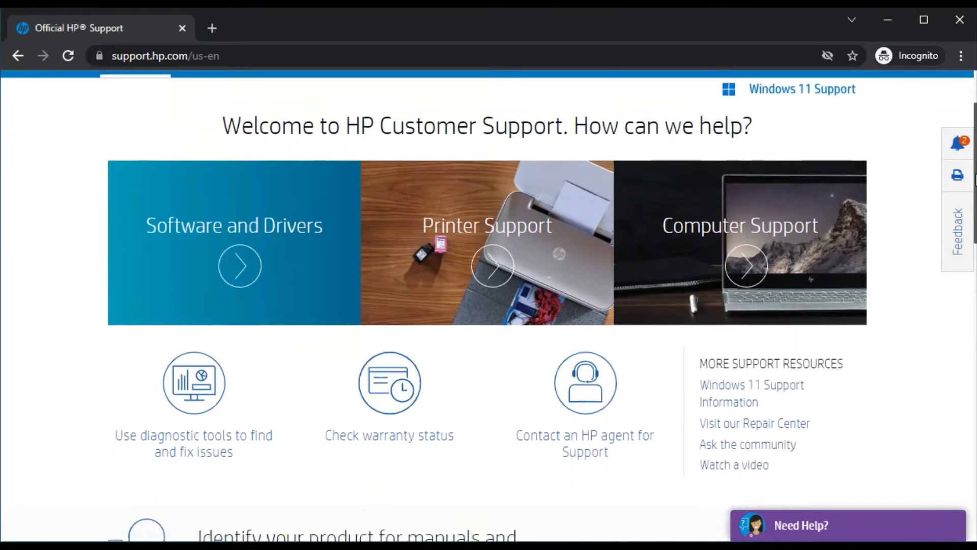
{"action": "scroll", "scroll_direction": "down", "scroll_amount": 3}
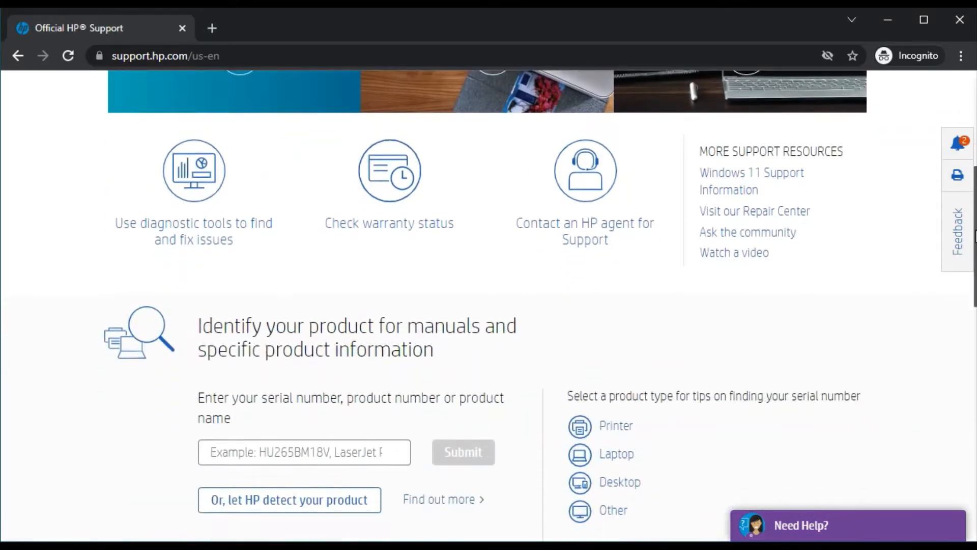
{"action": "scroll", "scroll_direction": "down", "scroll_amount": 3}
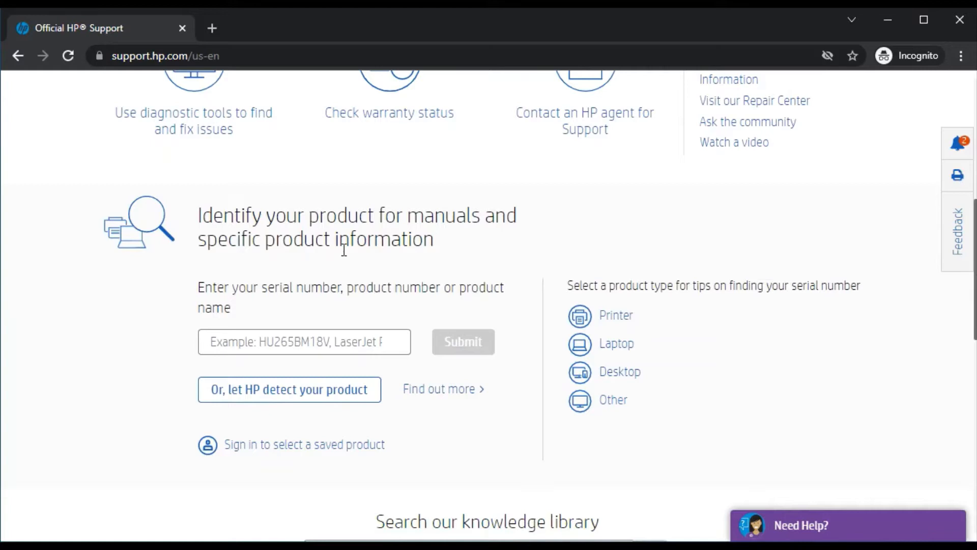
Search 'HP OfficeJet 250 Wireless' and pick the OfficeJet 250 Mobile All-in-One Printer series
{"action": "left_click", "coordinate": [305, 341]}
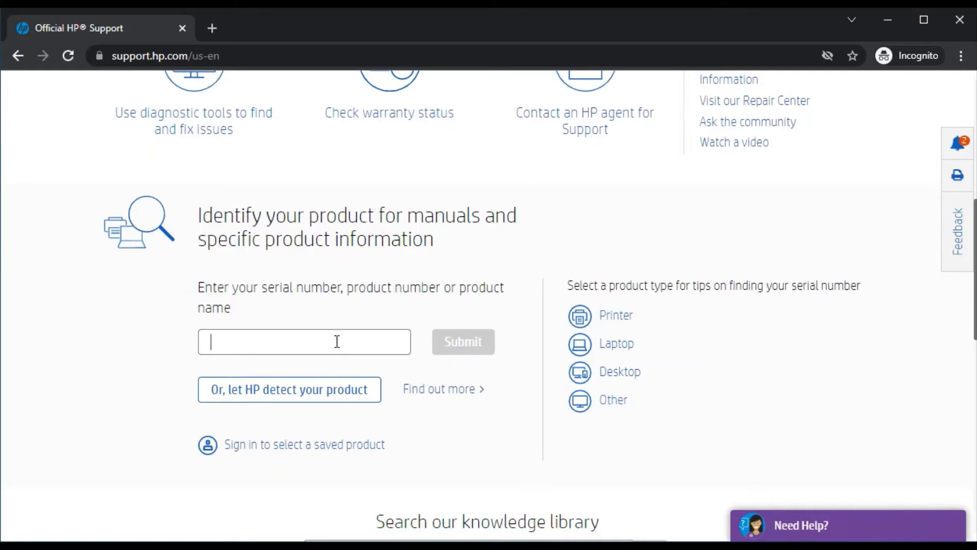
{"action": "left_click", "coordinate": [304, 342]}
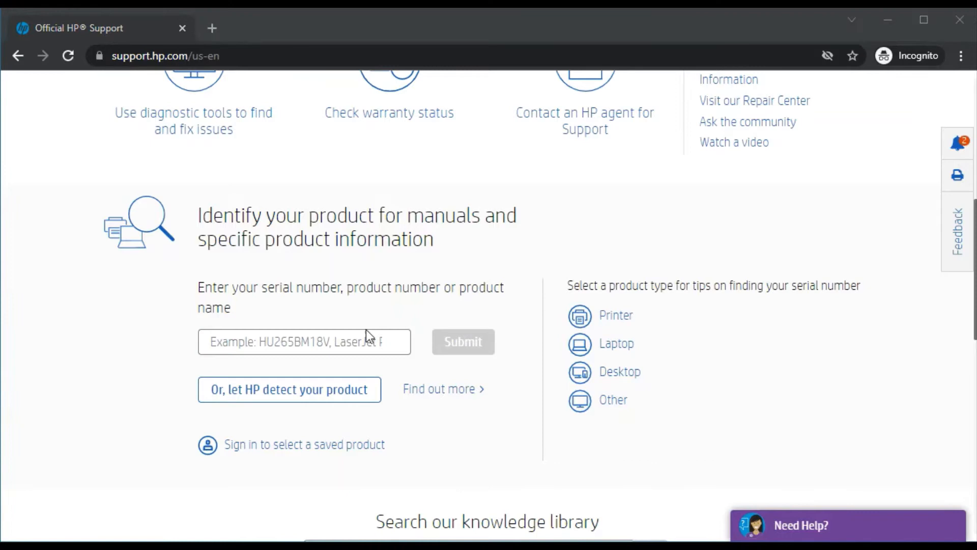
{"action": "type", "text": "HP OfficeJet 250 Wireless"}
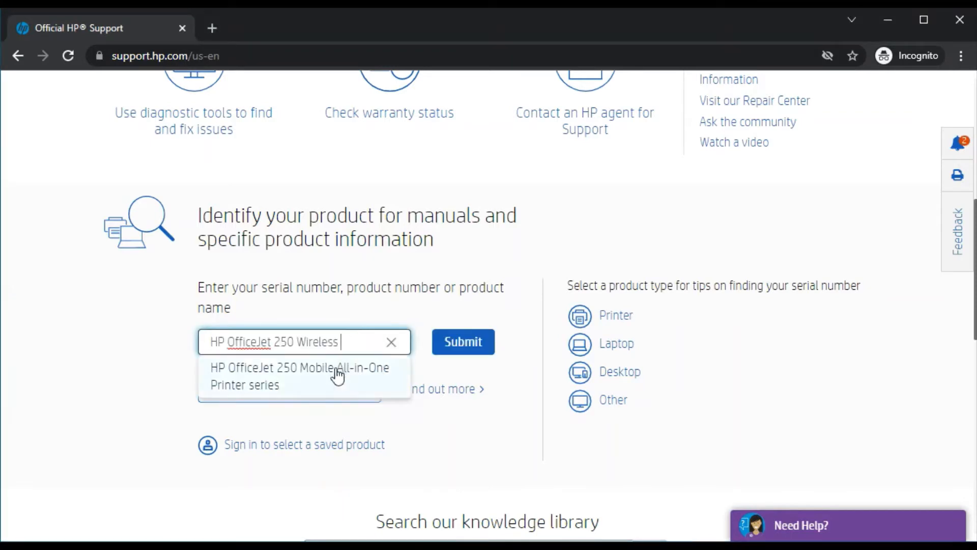
{"action": "mouse_move", "coordinate": [284, 383]}
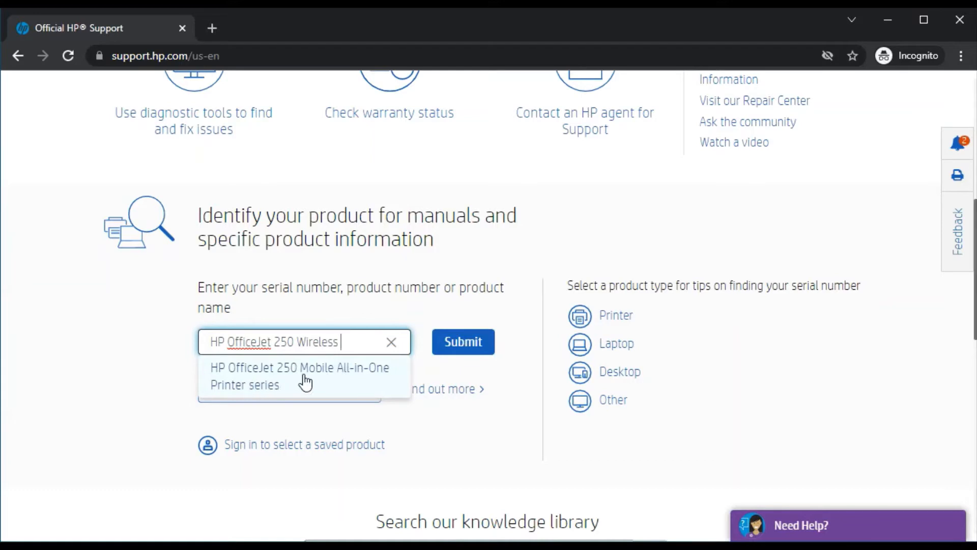
{"action": "left_click", "coordinate": [299, 375]}
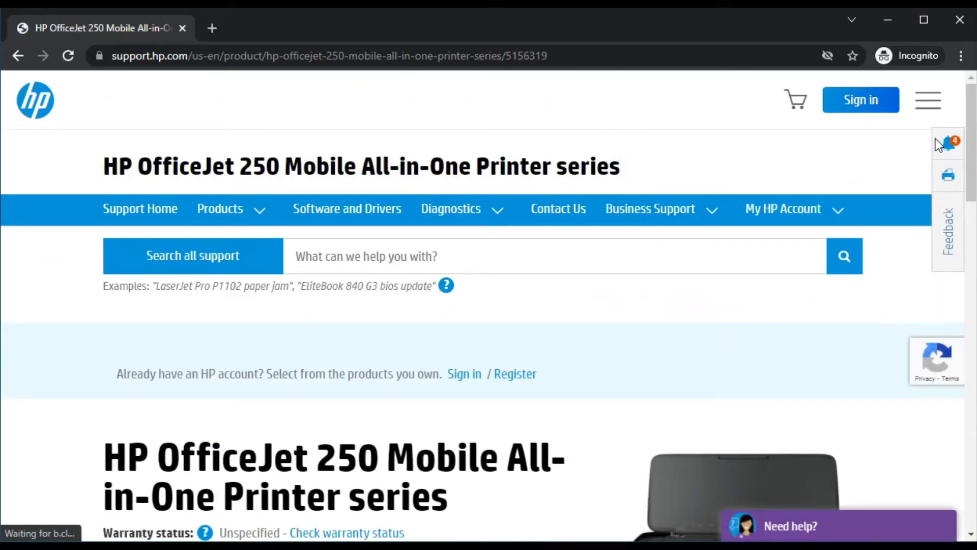
Open the 'Software, Drivers and Firmware' section from the left menu
{"action": "scroll", "scroll_direction": "down", "scroll_amount": 3}
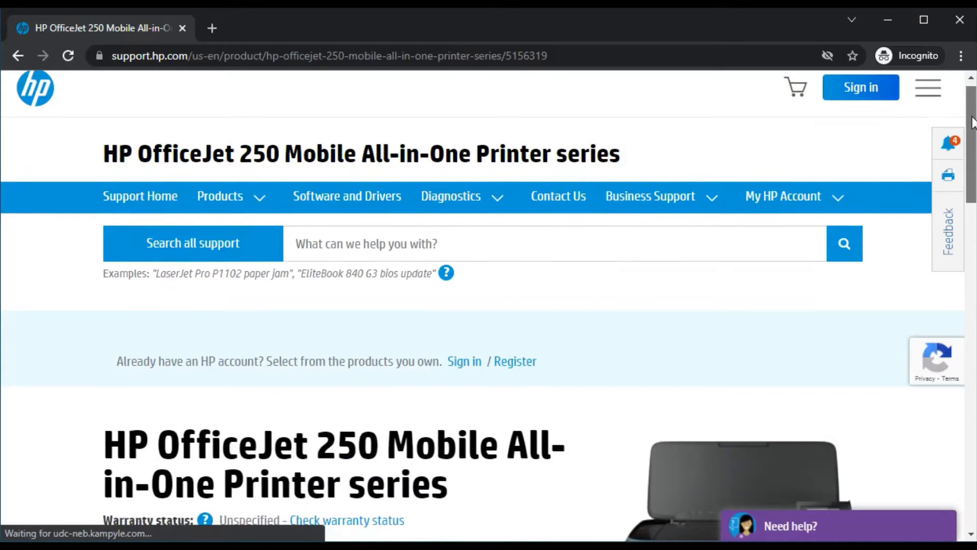
{"action": "scroll", "scroll_direction": "down", "scroll_amount": 3}
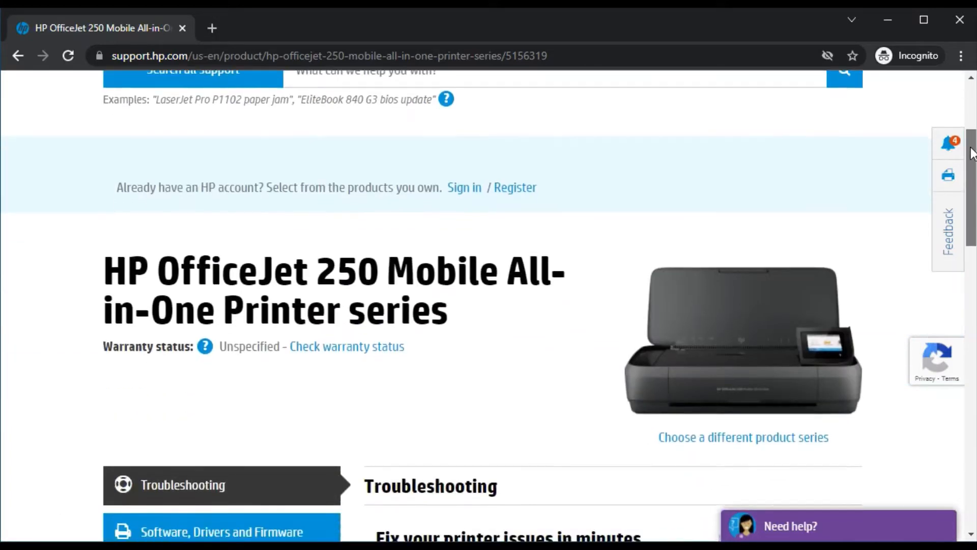
{"action": "scroll", "scroll_direction": "down", "scroll_amount": 3}
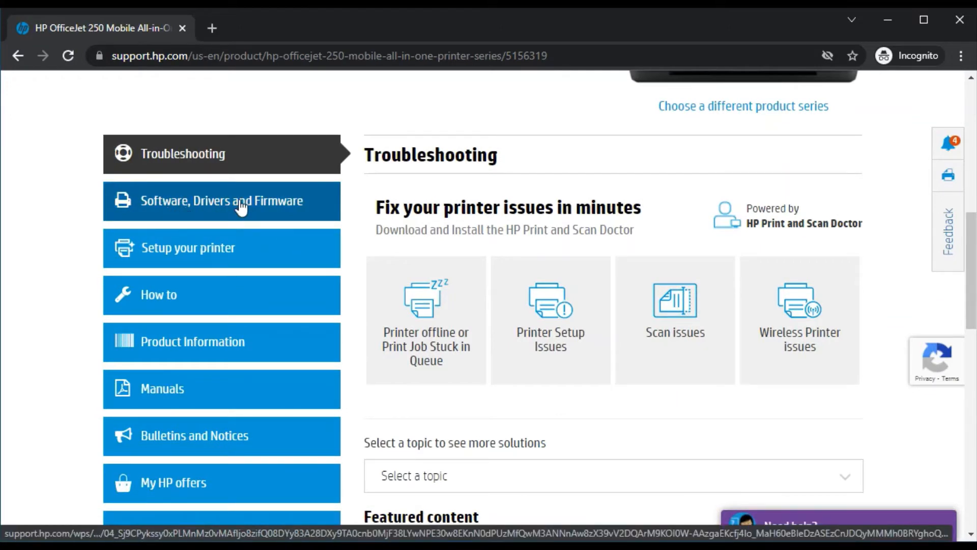
{"action": "left_click", "coordinate": [220, 200]}
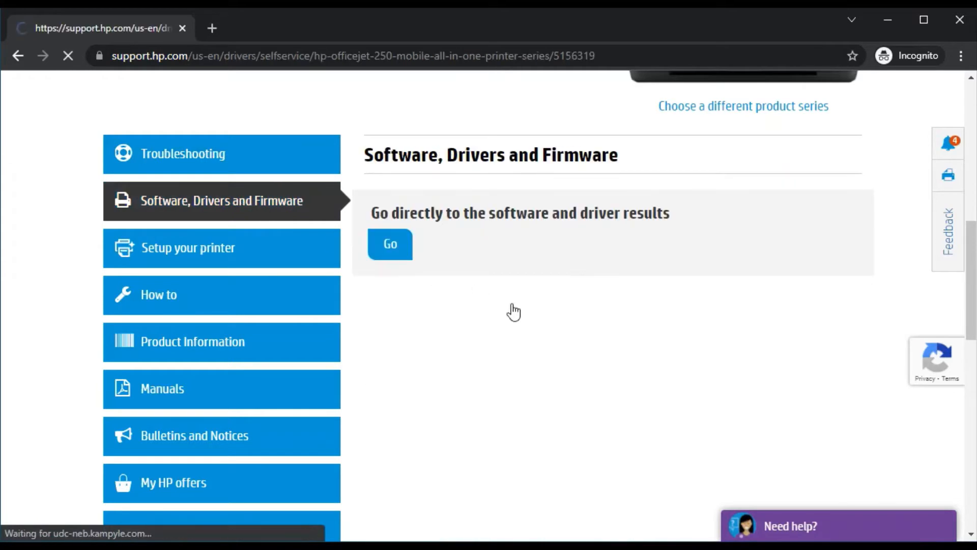
Go directly to the software and driver results and scroll to the All drivers list
{"action": "left_click", "coordinate": [390, 244]}
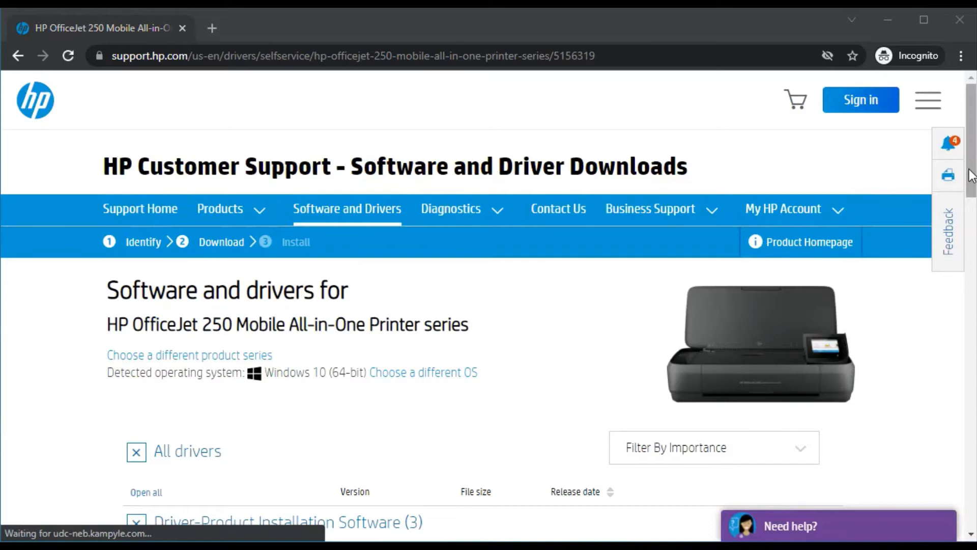
{"action": "scroll", "scroll_direction": "down", "scroll_amount": 3}
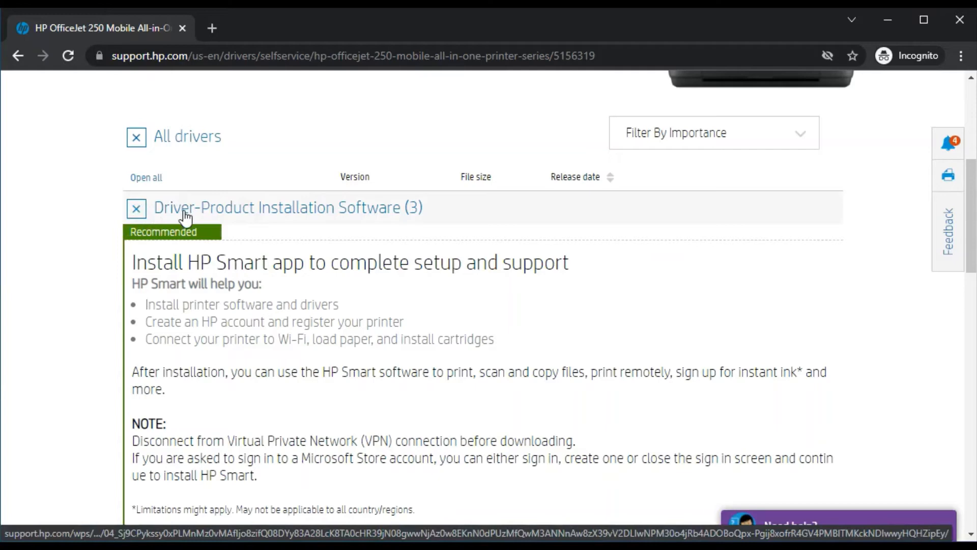
{"action": "mouse_move", "coordinate": [258, 218]}
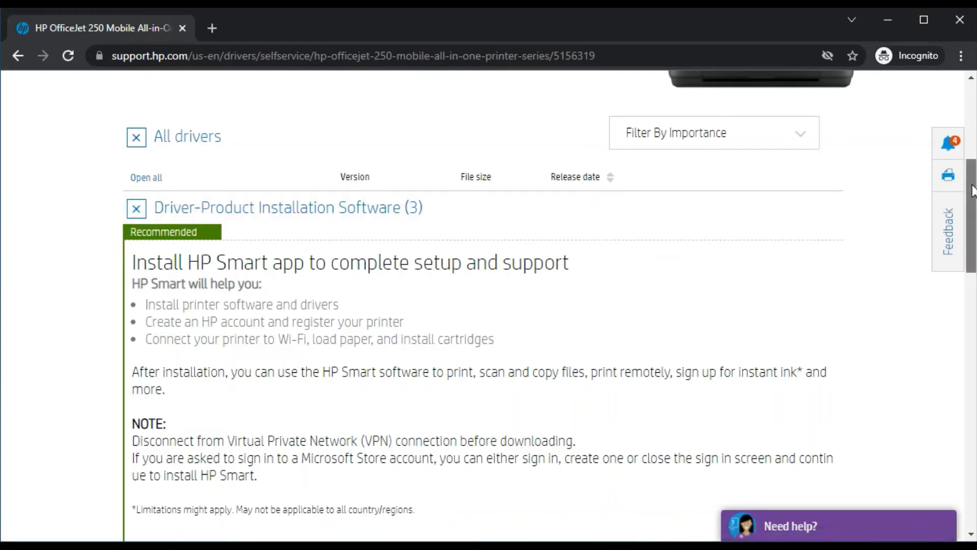
{"action": "scroll", "scroll_direction": "down", "scroll_amount": 3}
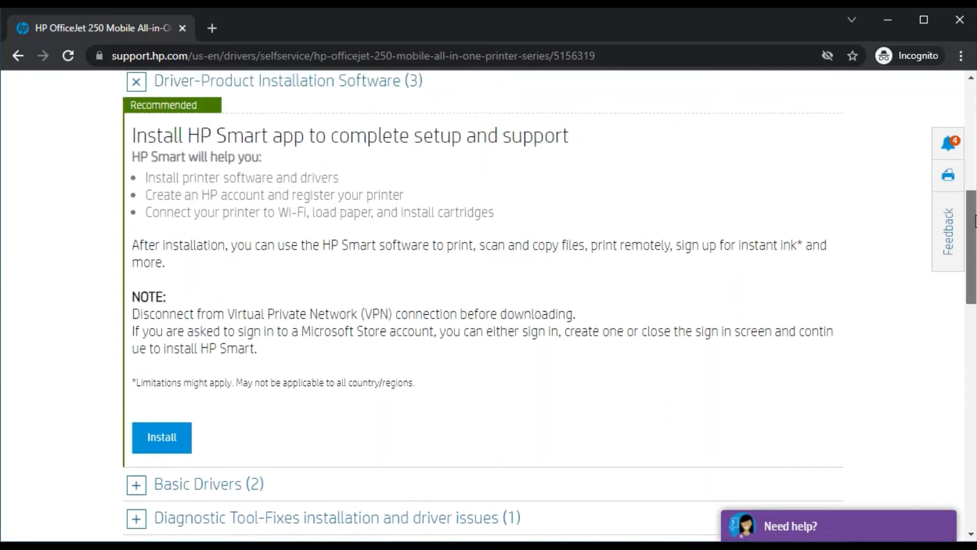
{"action": "mouse_move", "coordinate": [318, 241]}
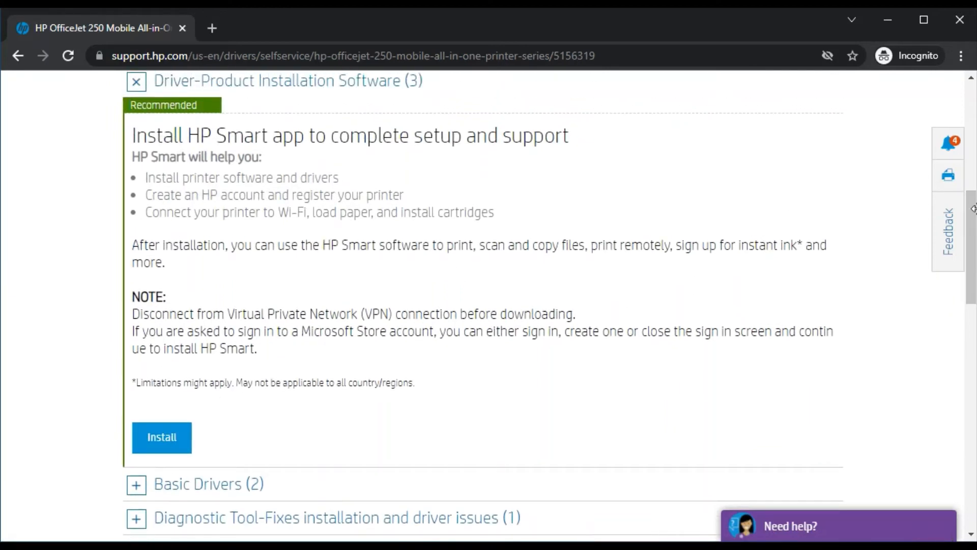
{"action": "scroll", "scroll_direction": "down", "scroll_amount": 3}
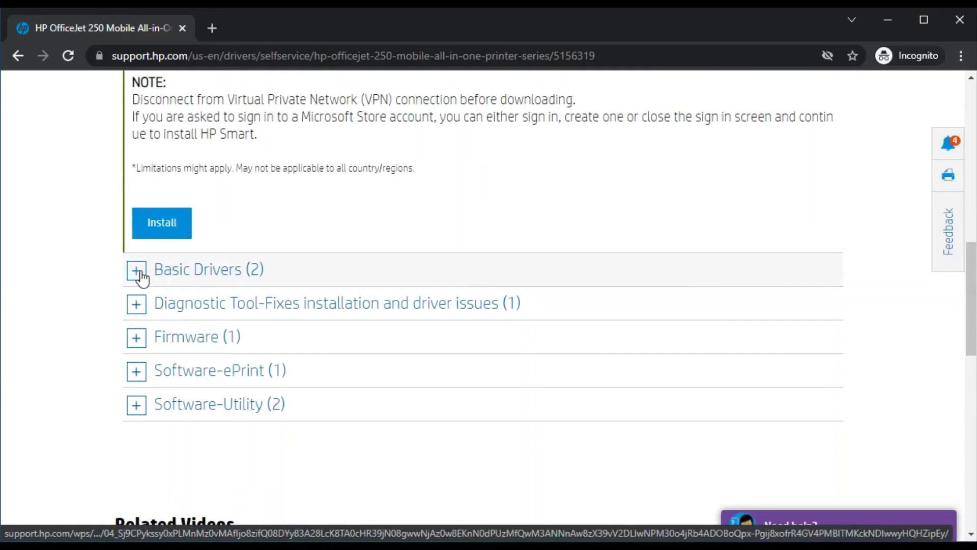
{"action": "left_click", "coordinate": [136, 269]}
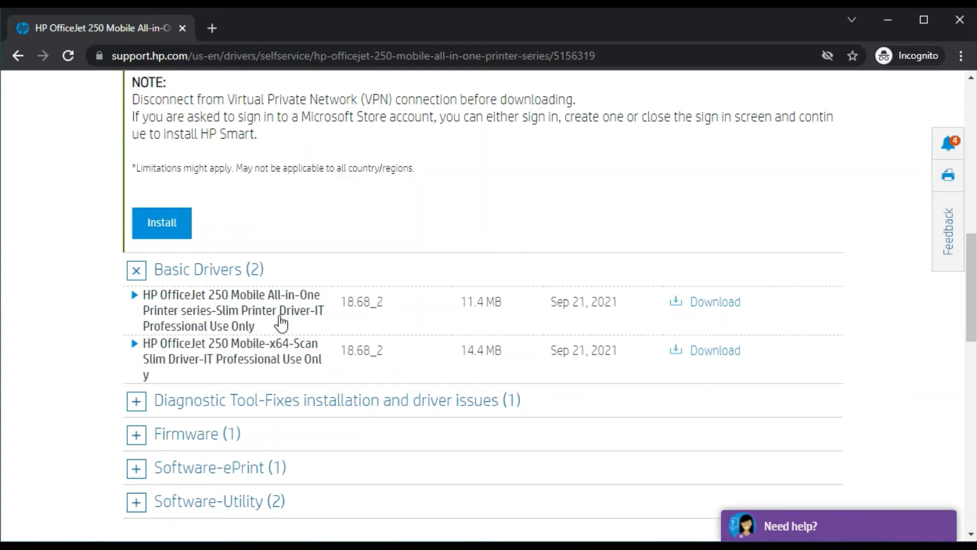
{"action": "mouse_move", "coordinate": [260, 335]}
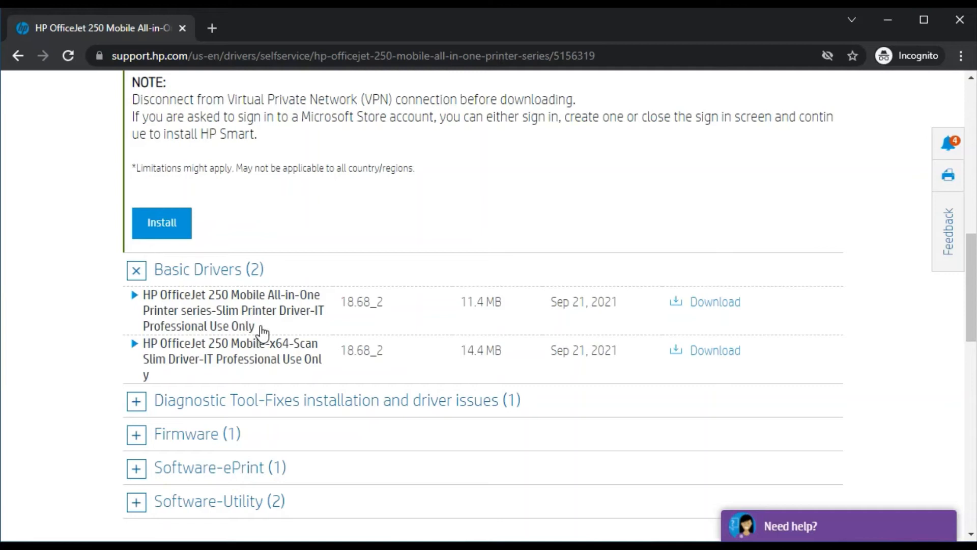
{"action": "mouse_move", "coordinate": [133, 335]}
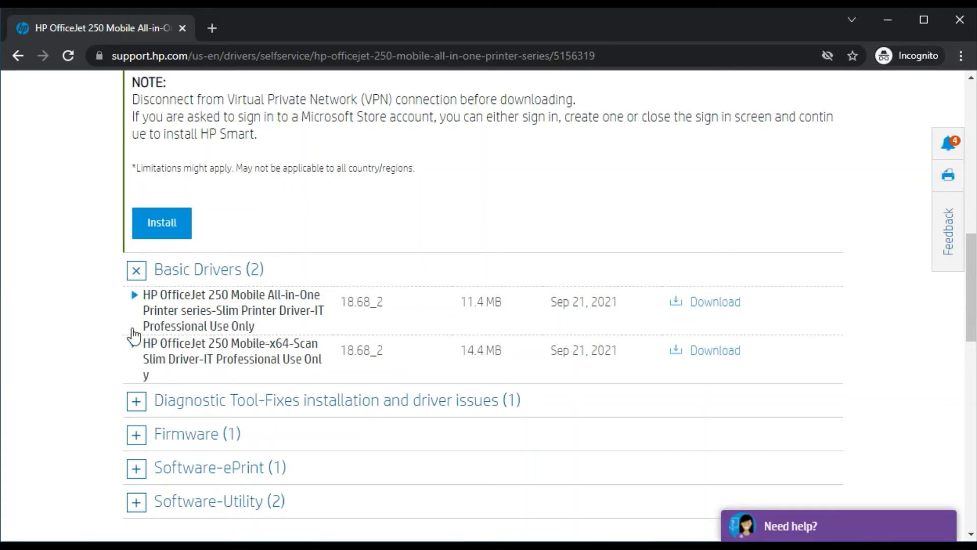
{"action": "mouse_move", "coordinate": [285, 365]}
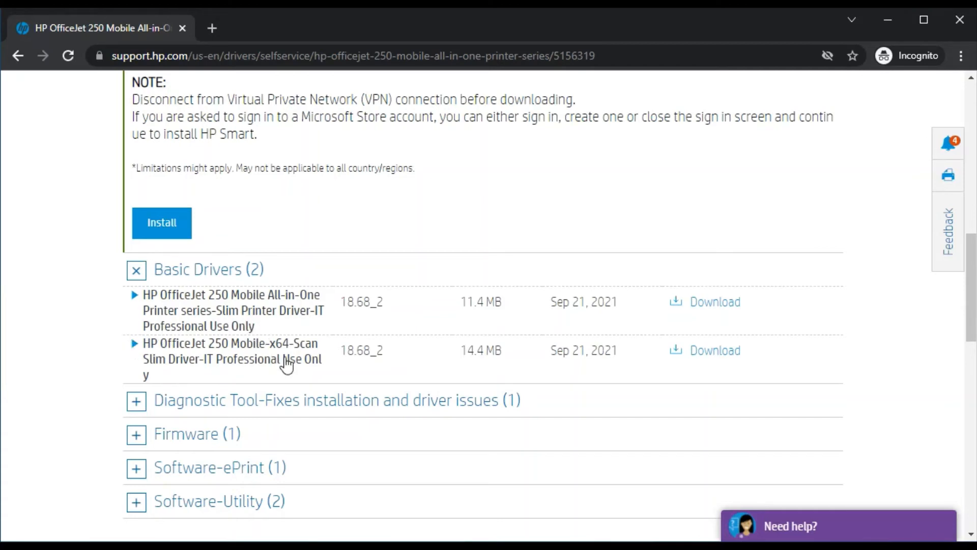
{"action": "mouse_move", "coordinate": [239, 372]}
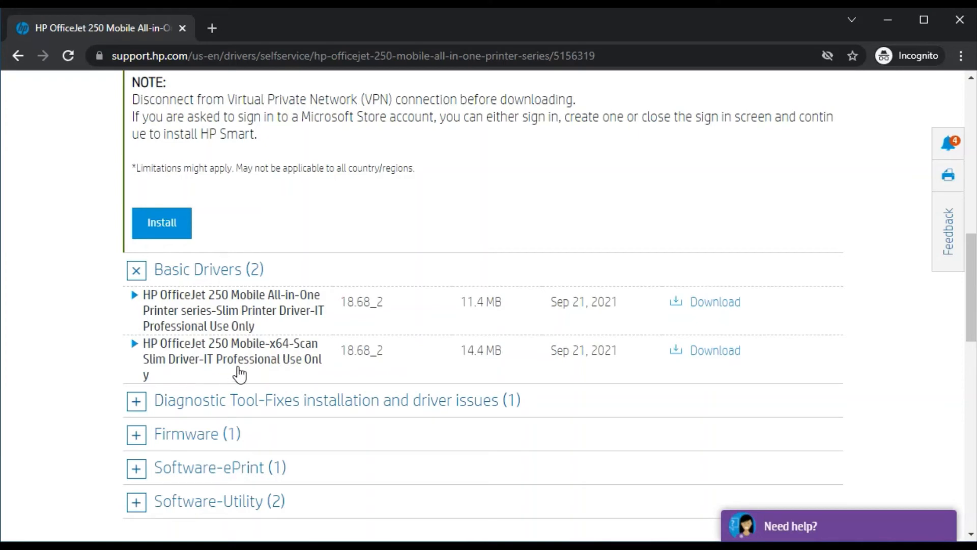
{"action": "mouse_move", "coordinate": [324, 365]}
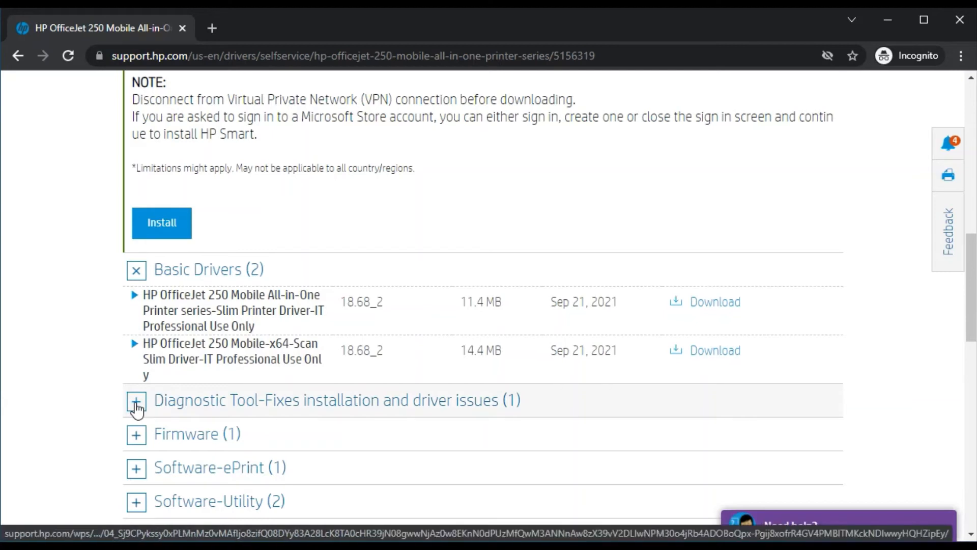
Expand 'Diagnostic Tool-Fixes installation and driver issues' to show HP Print and Scan Doctor
{"action": "left_click", "coordinate": [136, 400]}
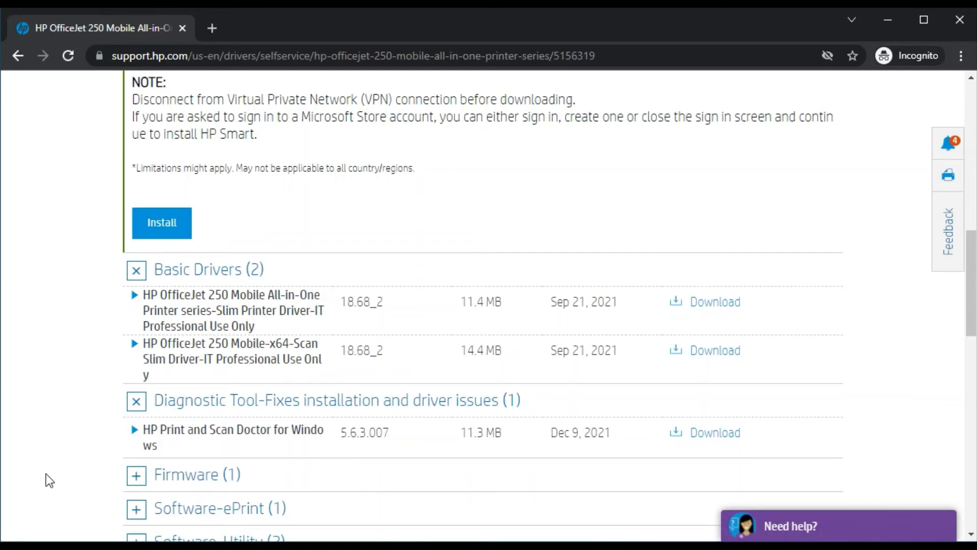
{"action": "mouse_move", "coordinate": [91, 447]}
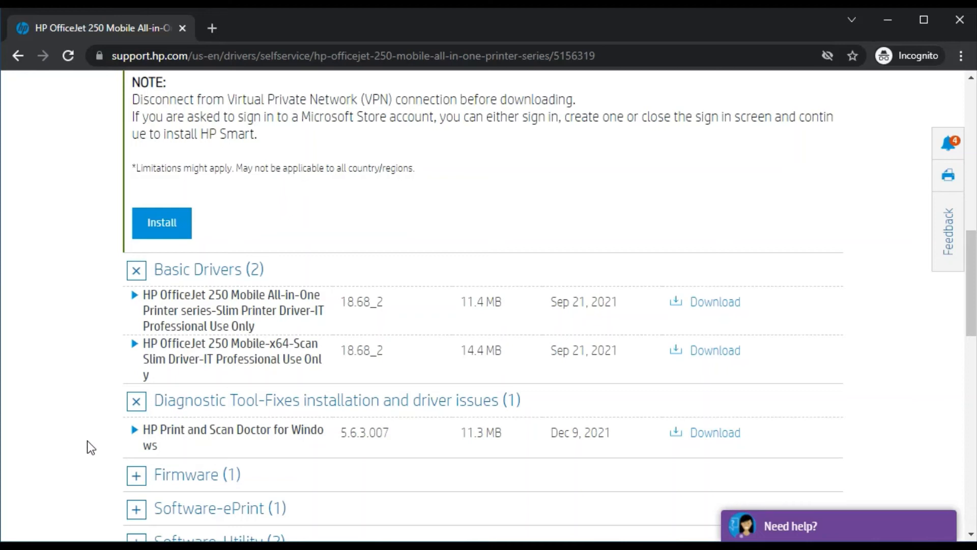
{"action": "mouse_move", "coordinate": [722, 259]}
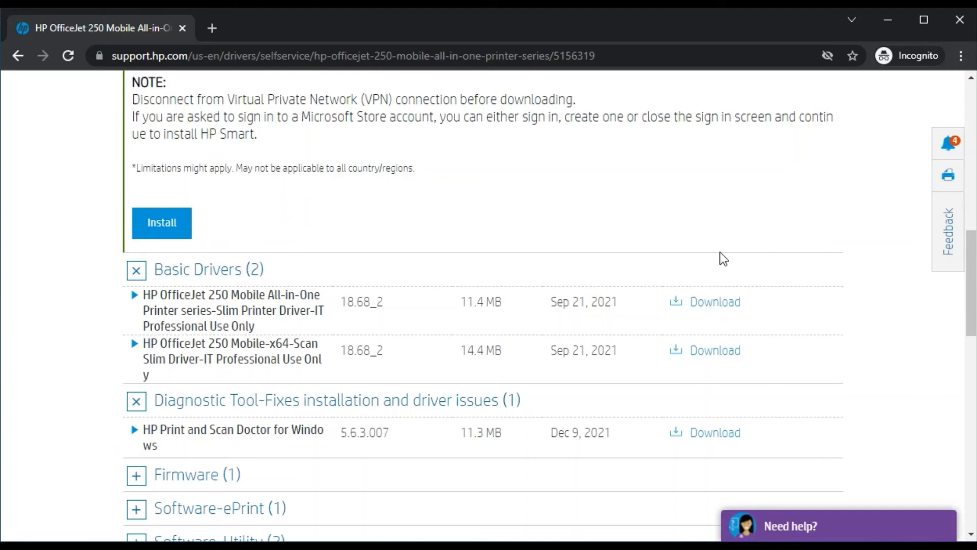
{"action": "scroll", "scroll_direction": "down", "scroll_amount": 3}
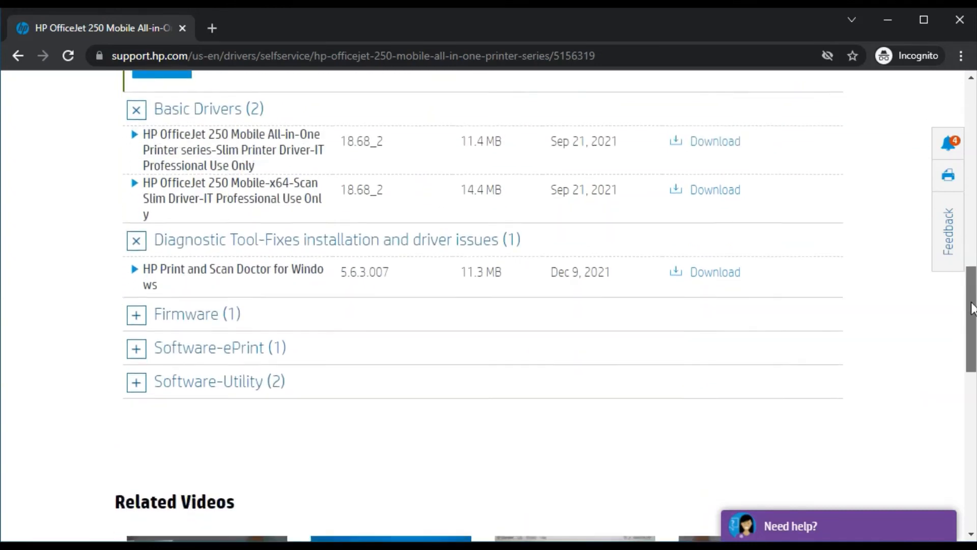
{"action": "scroll", "scroll_direction": "down", "scroll_amount": 3}
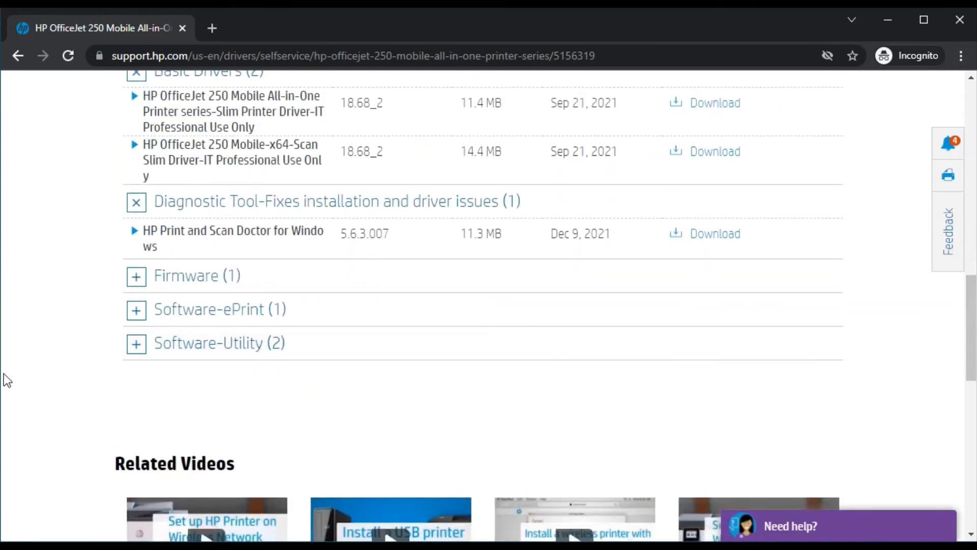
{"action": "mouse_move", "coordinate": [121, 290]}
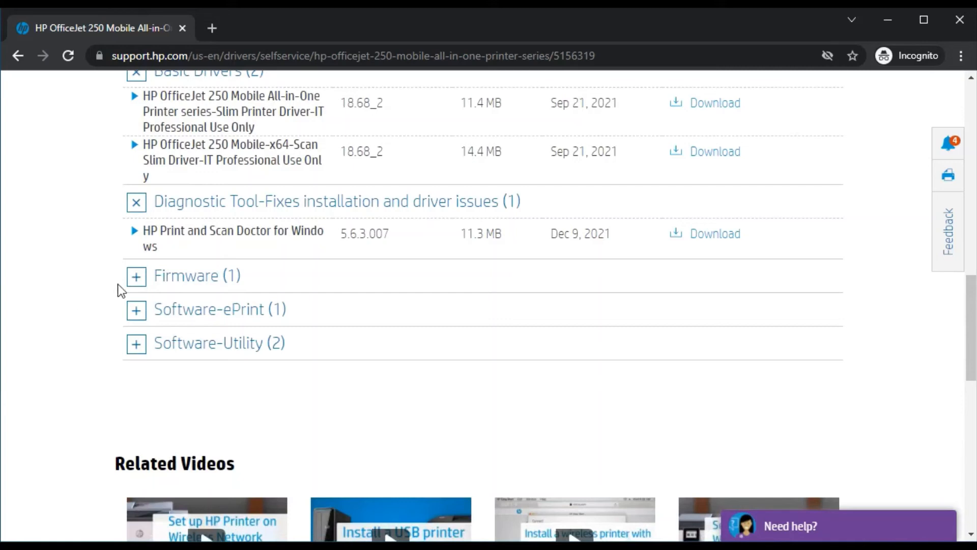
Expand 'Firmware (1)' to show the OfficeJet 250 Mobile Firmware Update
{"action": "left_click", "coordinate": [136, 276]}
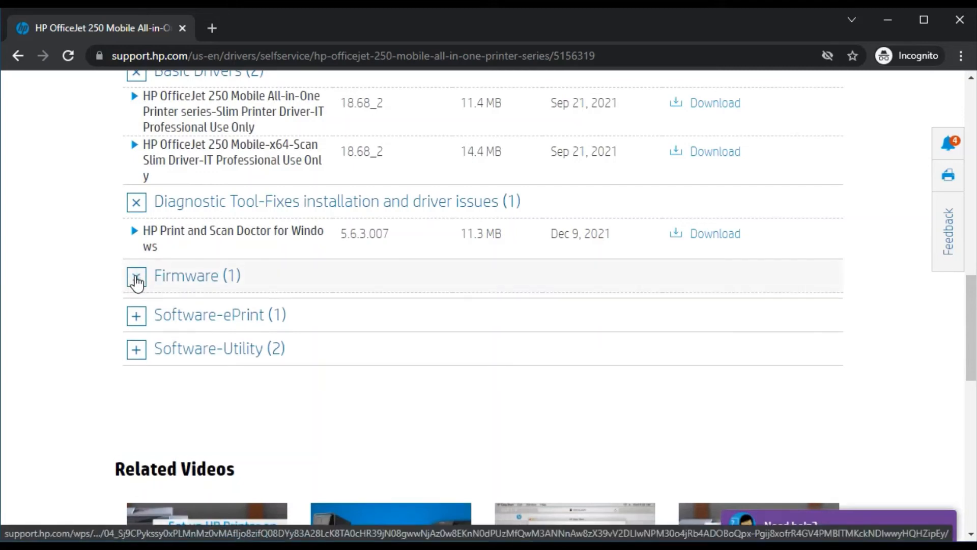
{"action": "left_click", "coordinate": [136, 276]}
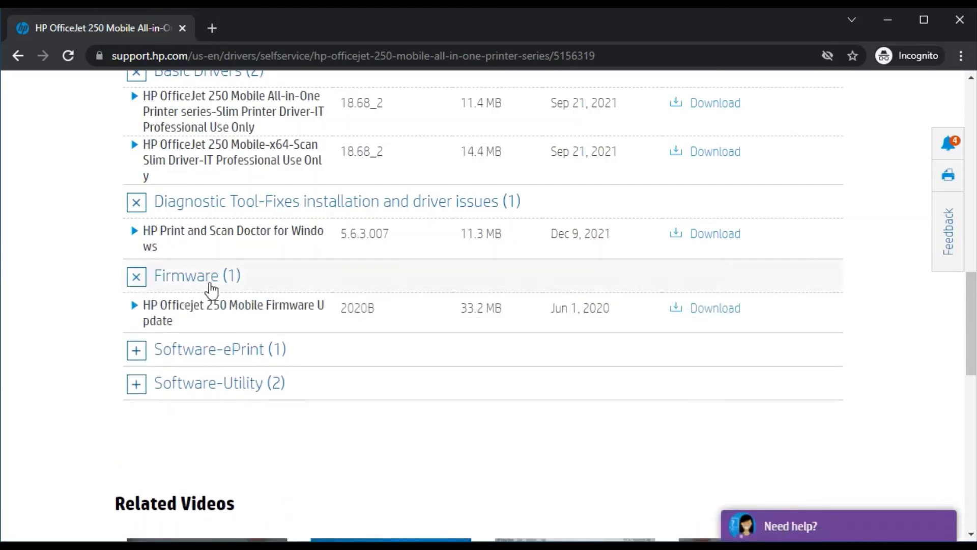
{"action": "mouse_move", "coordinate": [147, 315]}
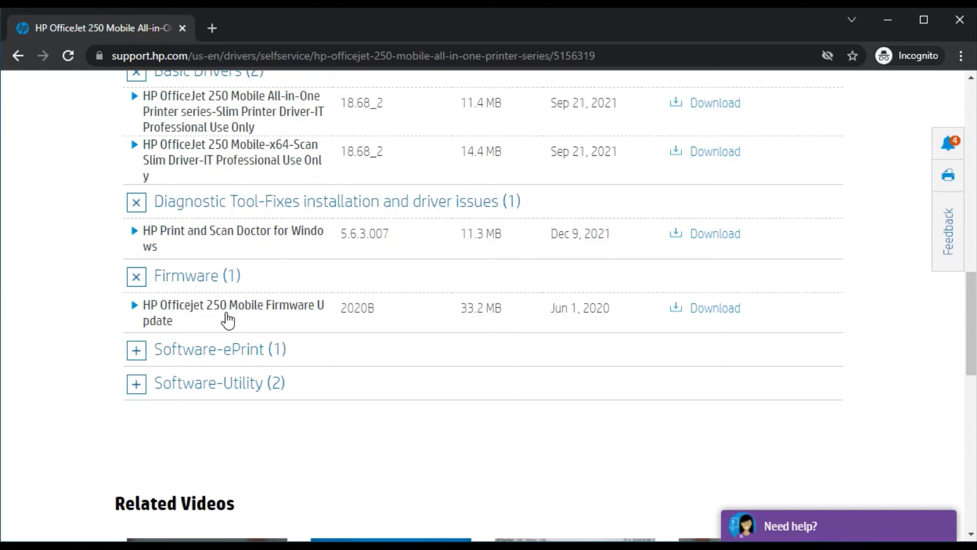
{"action": "mouse_move", "coordinate": [111, 331]}
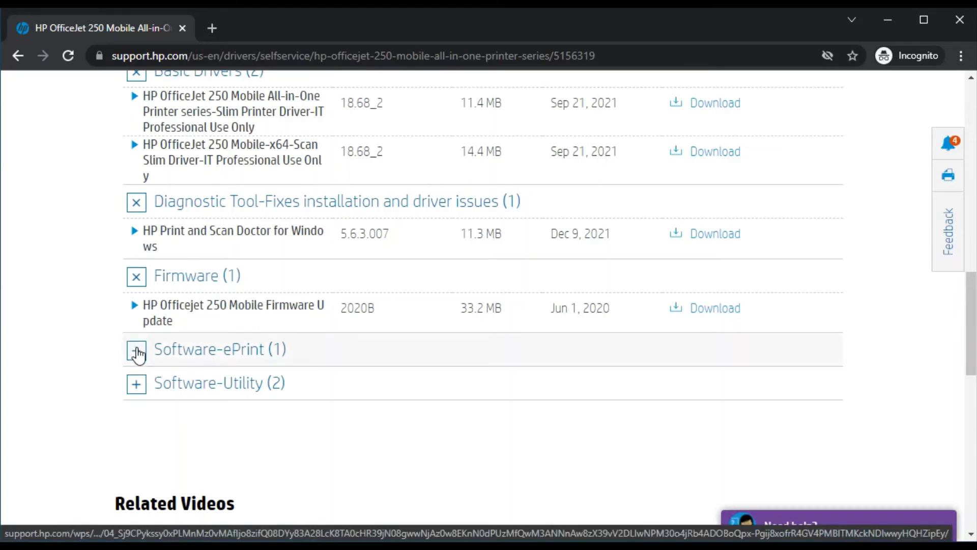
Expand 'Software-ePrint (1)' to list HP ePrint Software
{"action": "left_click", "coordinate": [136, 349]}
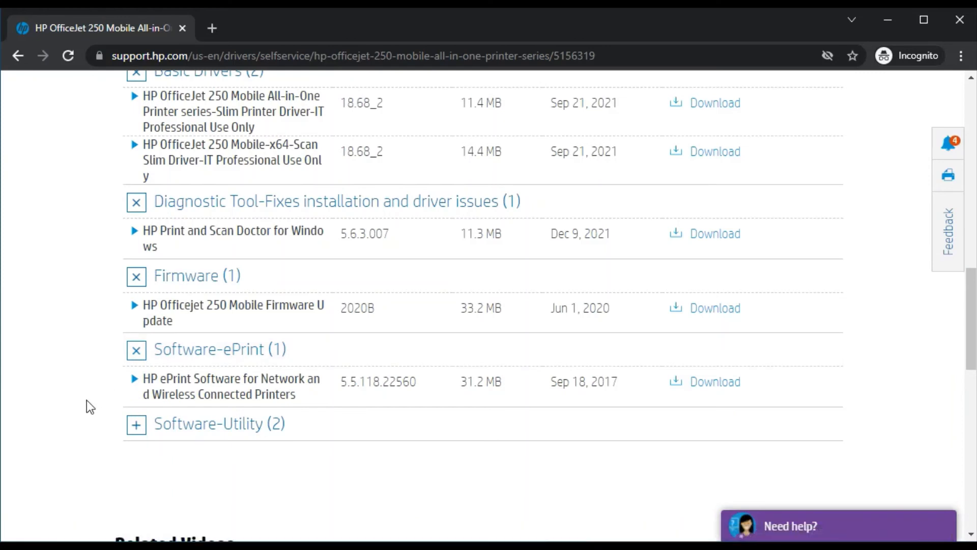
{"action": "mouse_move", "coordinate": [120, 403]}
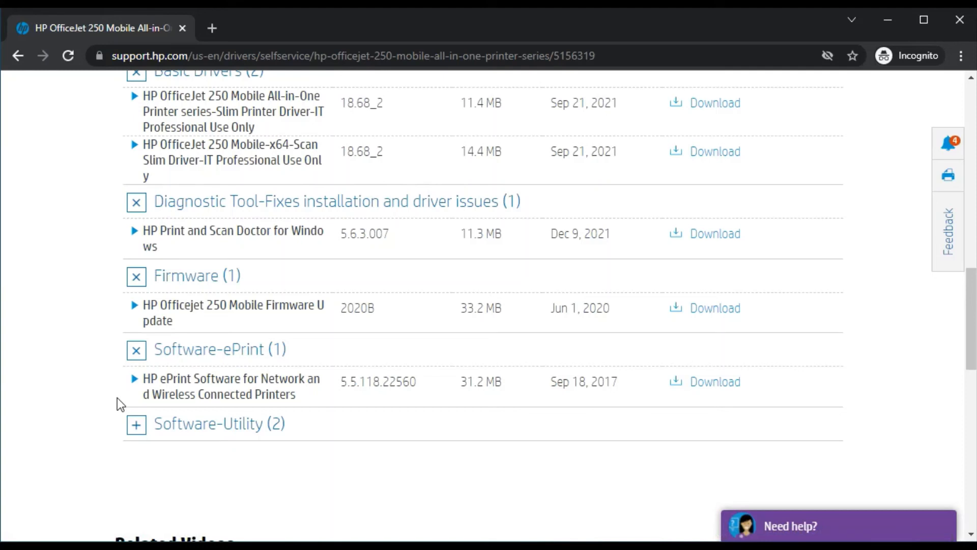
Expand 'Software-Utility (2)' to show the Print and Scan Driver and HP Easy Start
{"action": "left_click", "coordinate": [136, 424]}
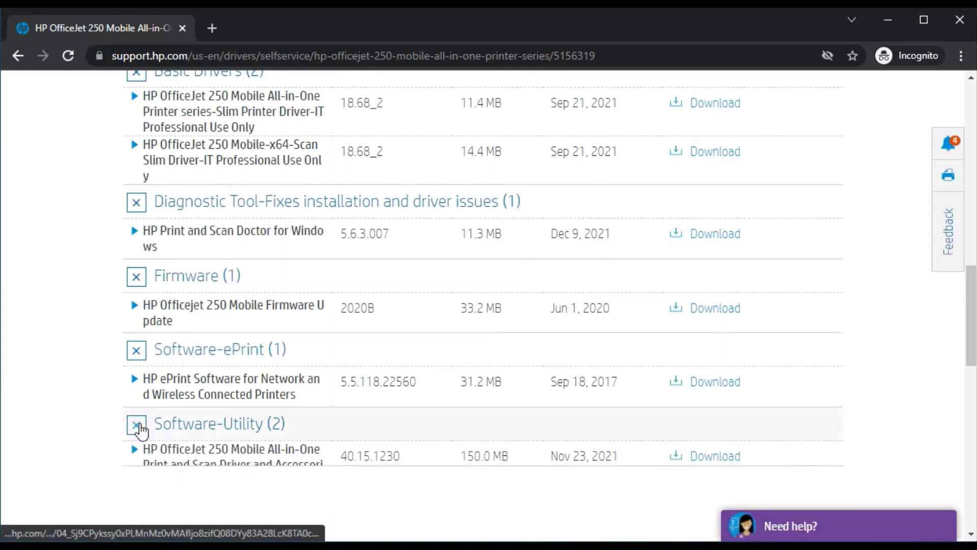
{"action": "scroll", "scroll_direction": "down", "scroll_amount": 3}
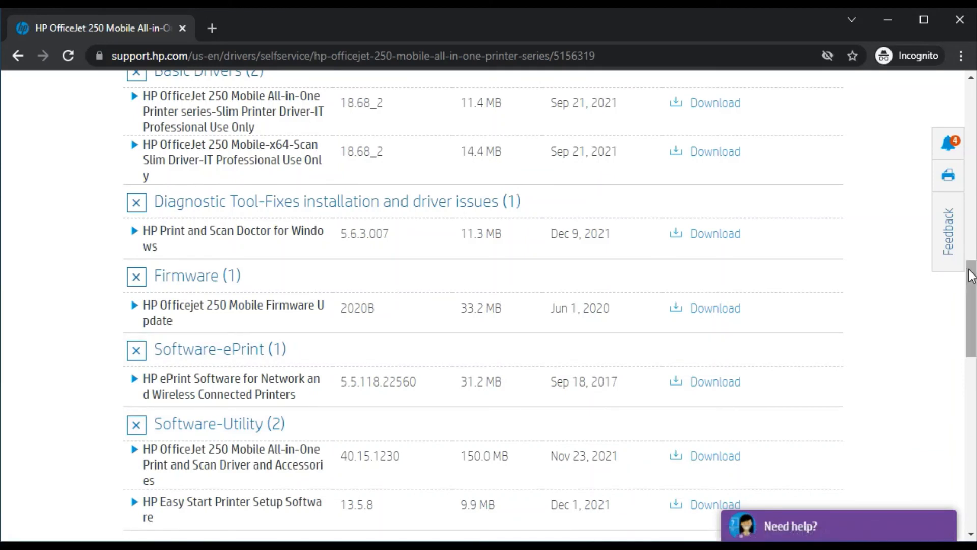
{"action": "scroll", "scroll_direction": "down", "scroll_amount": 3}
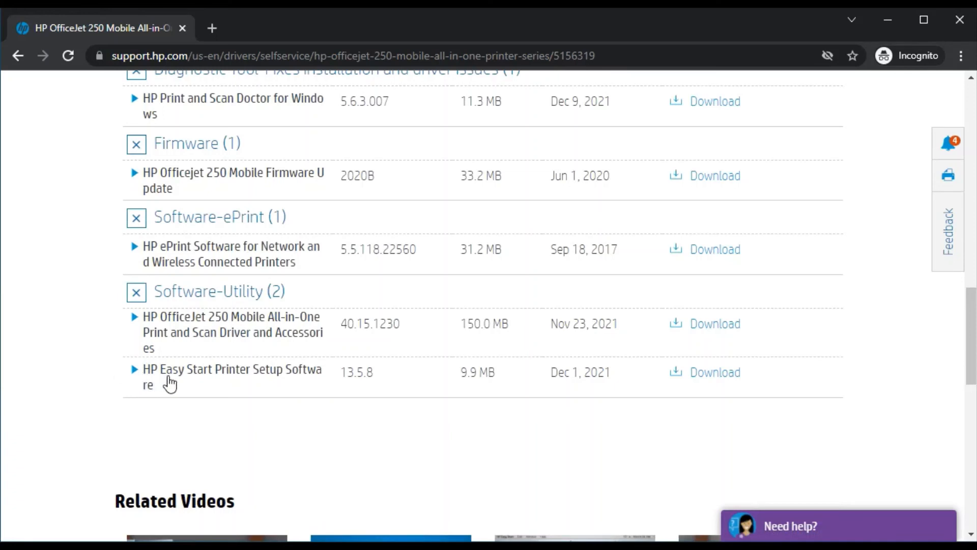
{"action": "mouse_move", "coordinate": [142, 383]}
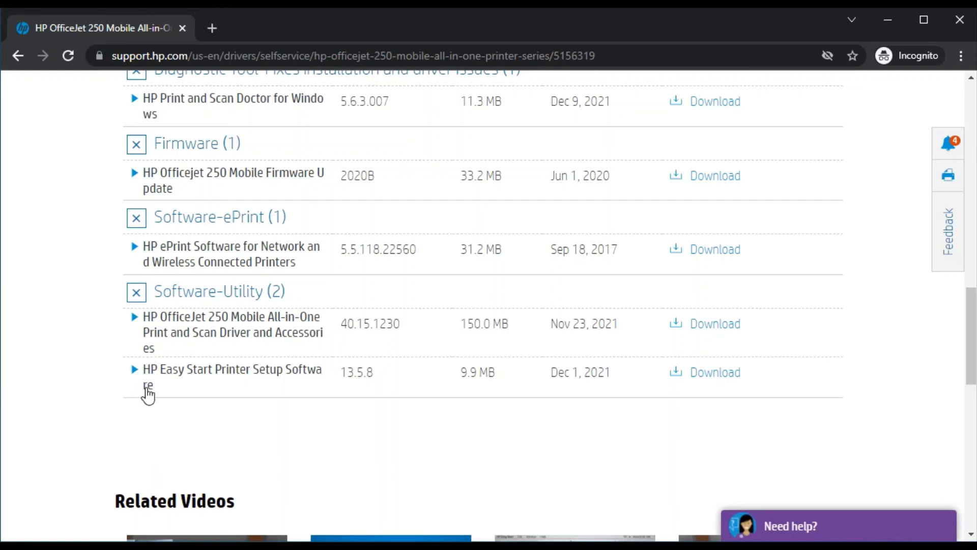
{"action": "mouse_move", "coordinate": [175, 363]}
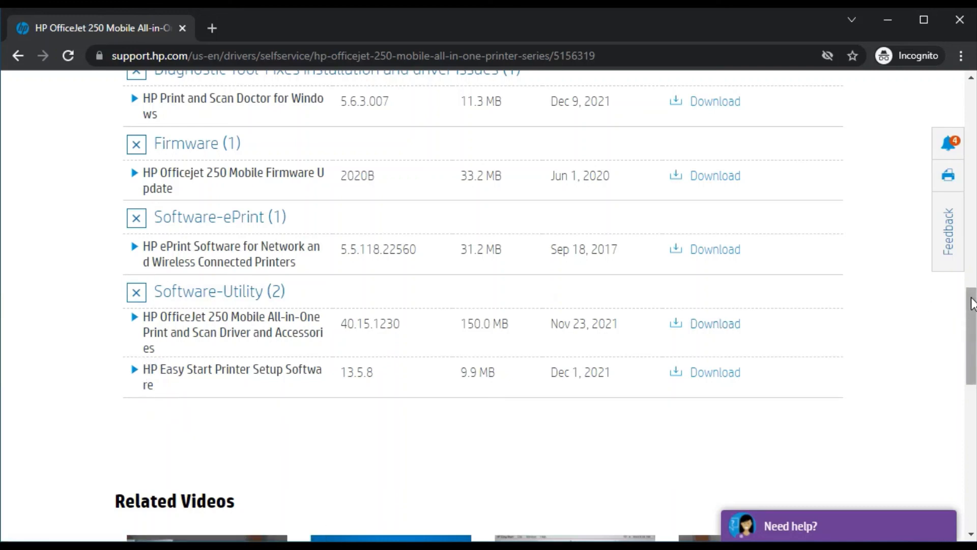
Scroll up to the OfficeJet 250 page header and Driver-Product Installation Software category
{"action": "scroll", "scroll_direction": "up", "scroll_amount": 3}
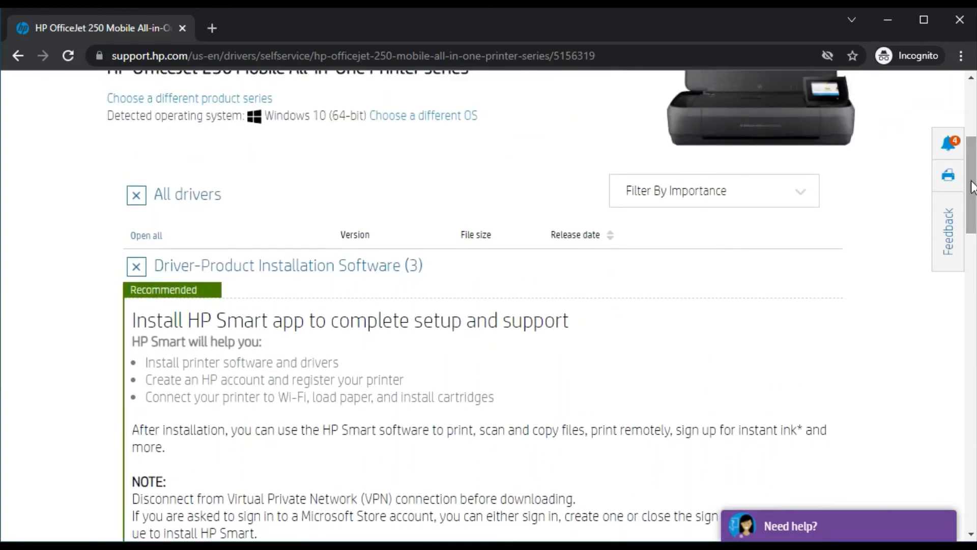
{"action": "scroll", "scroll_direction": "up", "scroll_amount": 3}
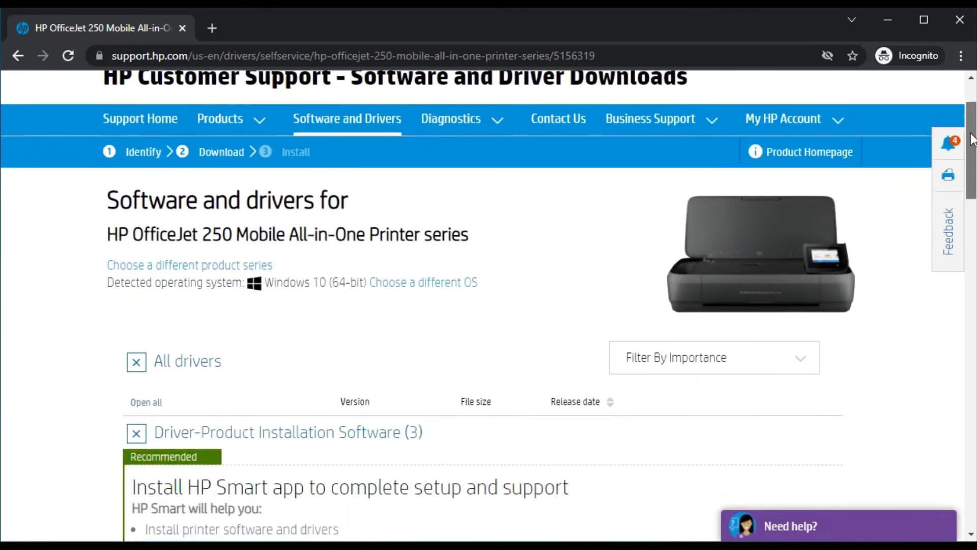
{"action": "scroll", "scroll_direction": "down", "scroll_amount": 3}
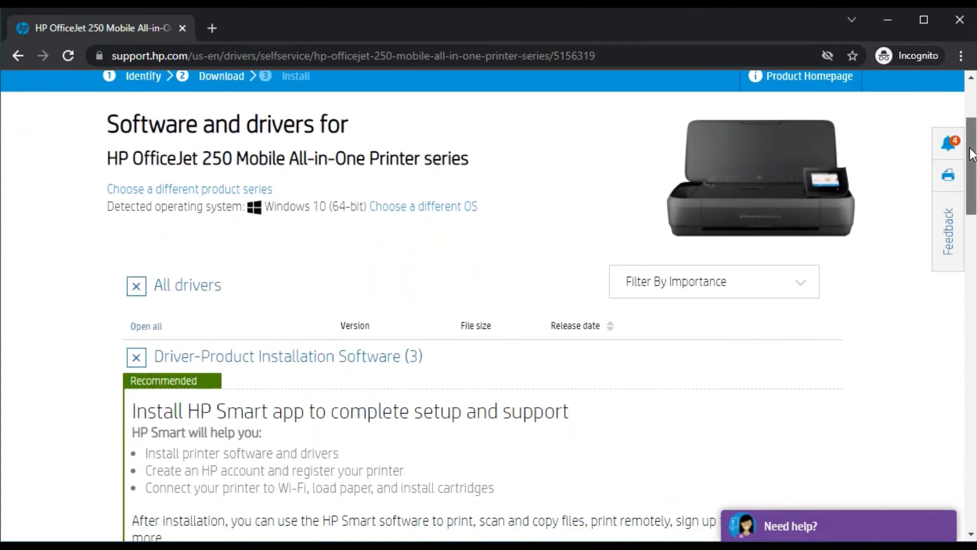